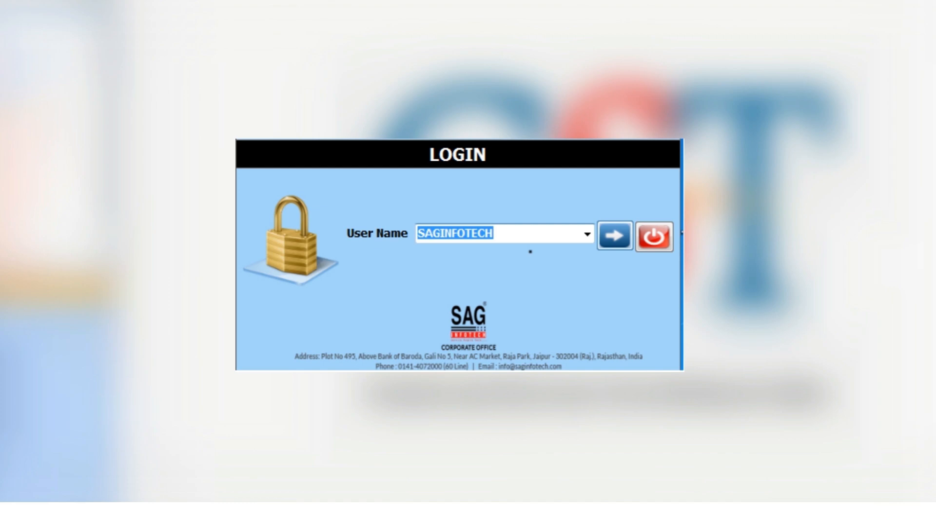
Log in with the existing user name to reach the GST home workspace.
left_click(618, 238)
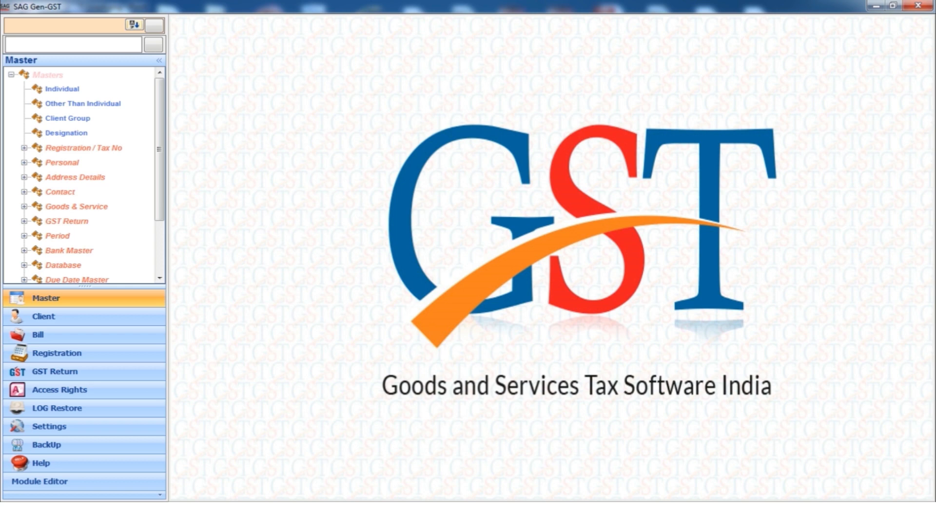
Show the Individual Details master form with a filled personal record.
left_click(62, 89)
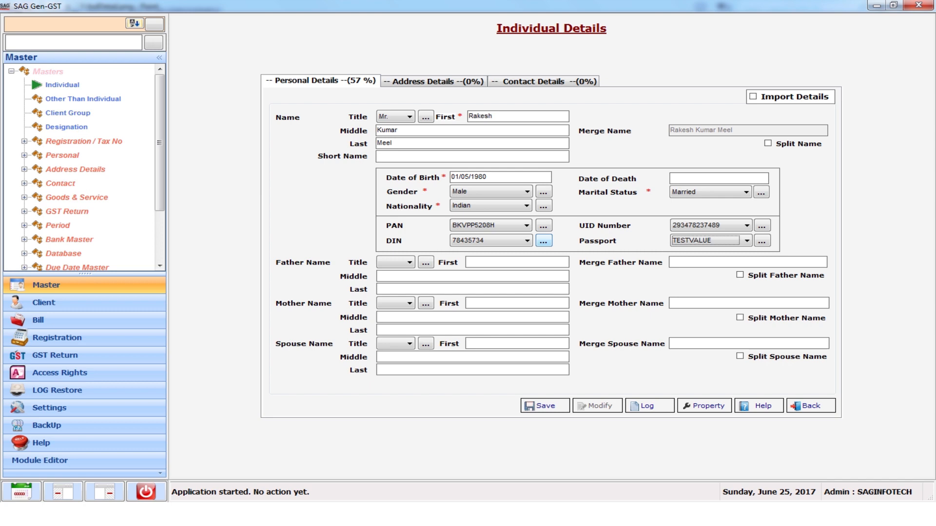
Go to Billing and show the first client's June 2016-17 sales invoices.
left_click(82, 99)
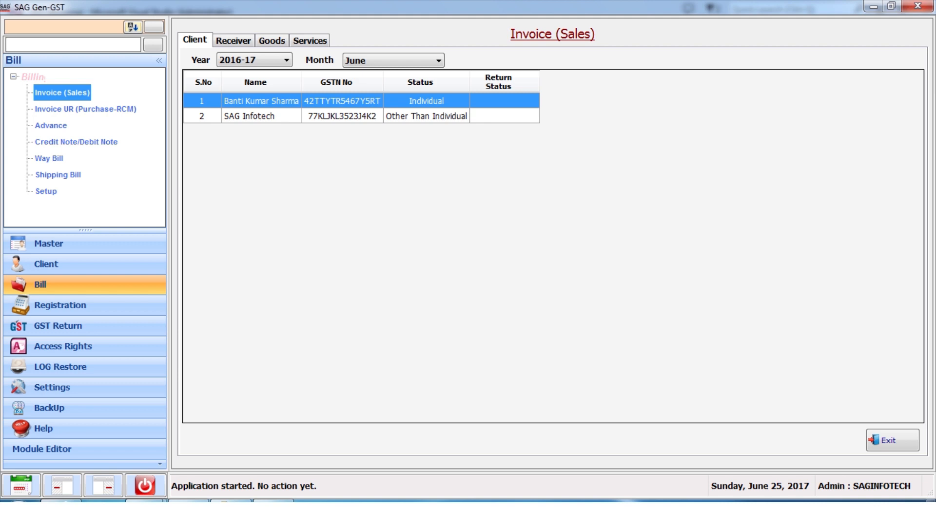
double_click(263, 101)
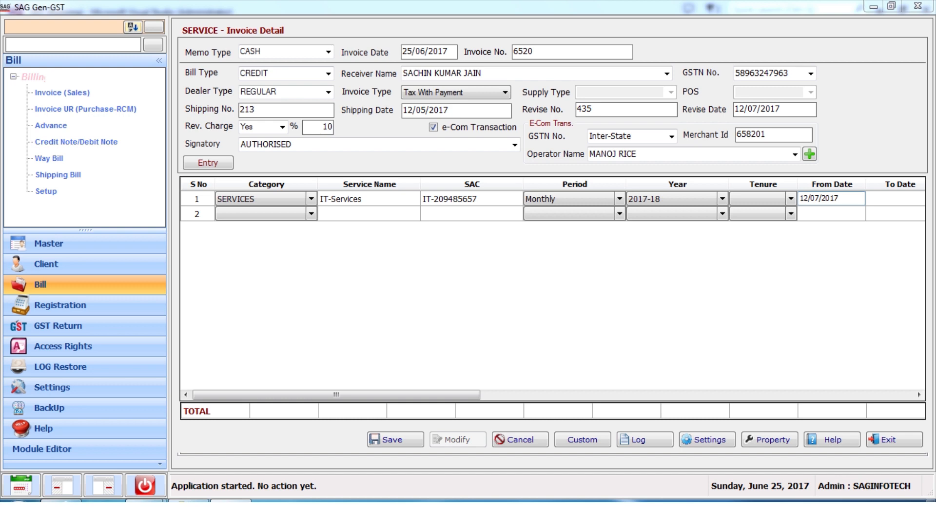
left_click(58, 326)
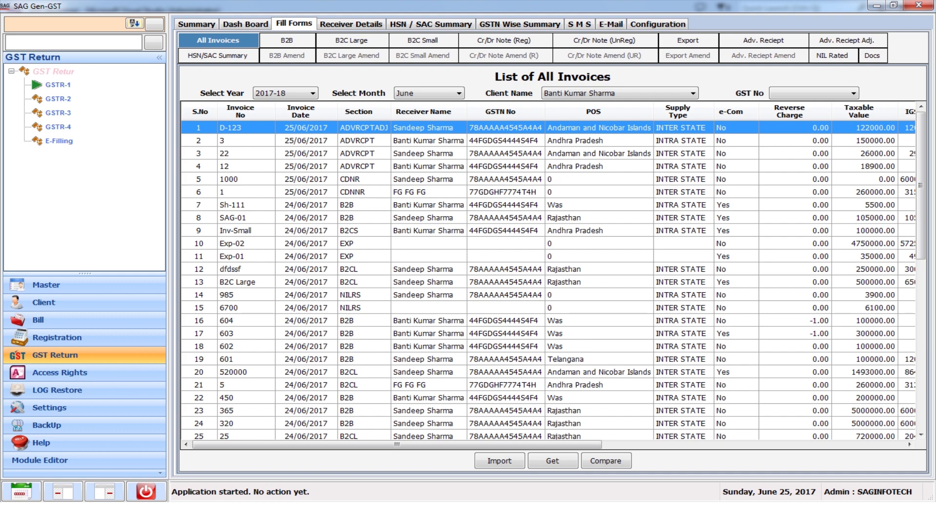
Review the B2B, B2C Large, B2C Small and registered Cr/Dr Note forms in turn.
left_click(287, 40)
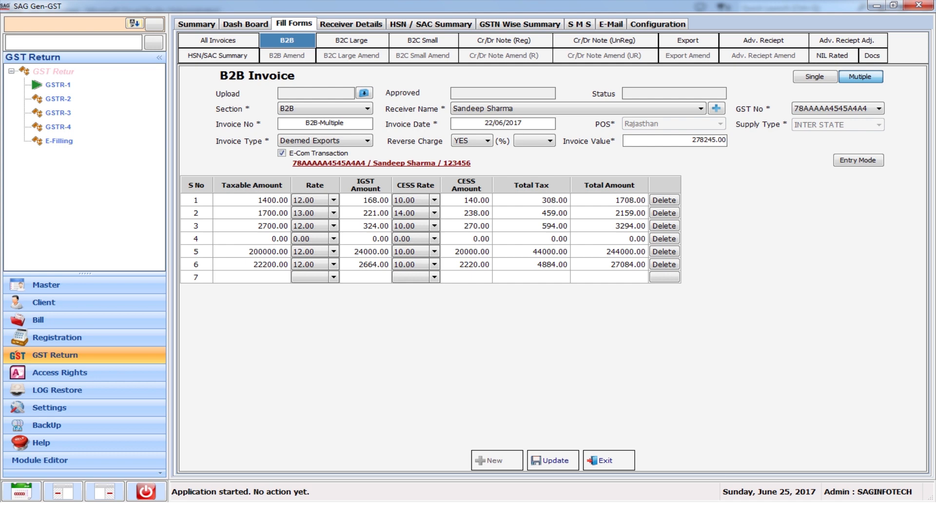
left_click(351, 40)
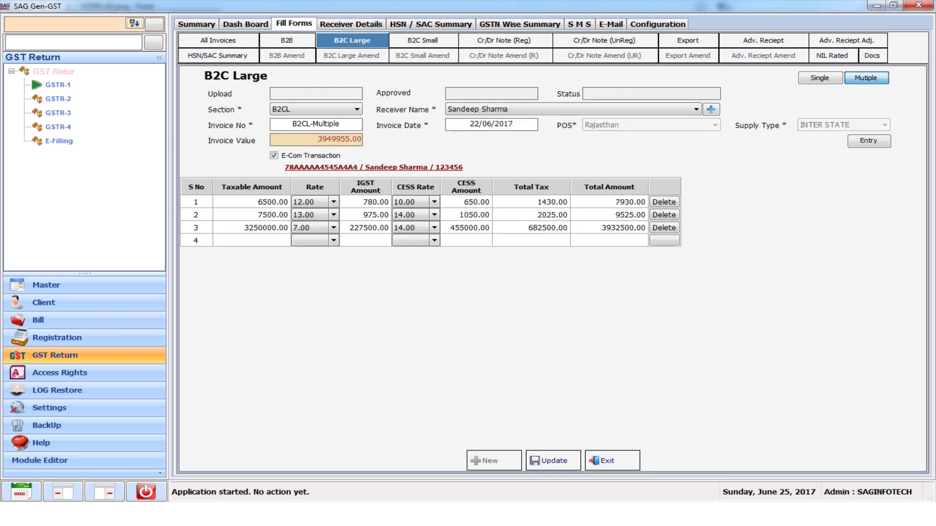
left_click(421, 40)
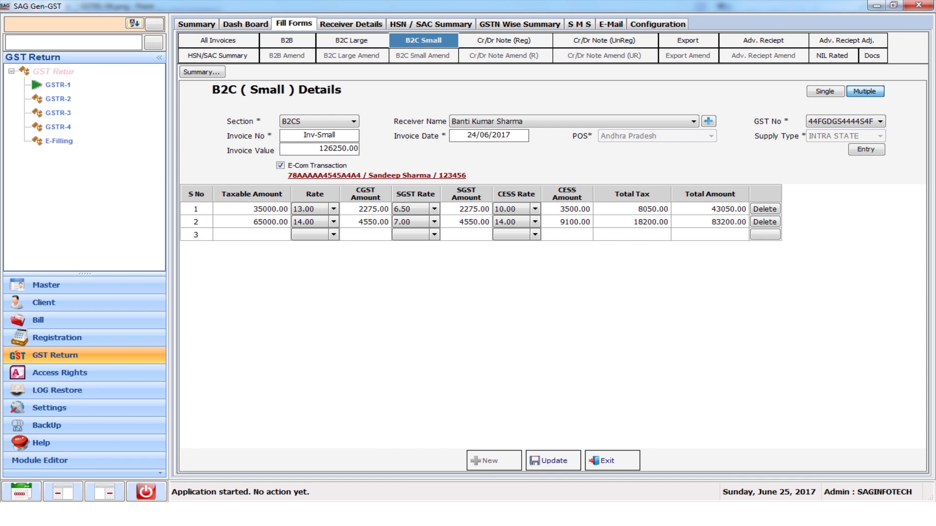
left_click(505, 40)
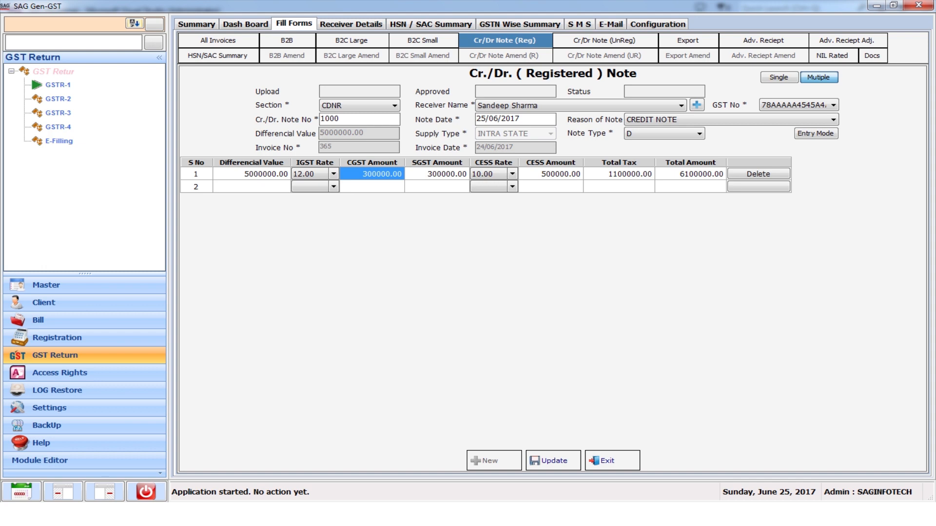
Review the unregistered Cr/Dr Note form, then the Export invoices form with two taxed lines.
left_click(605, 40)
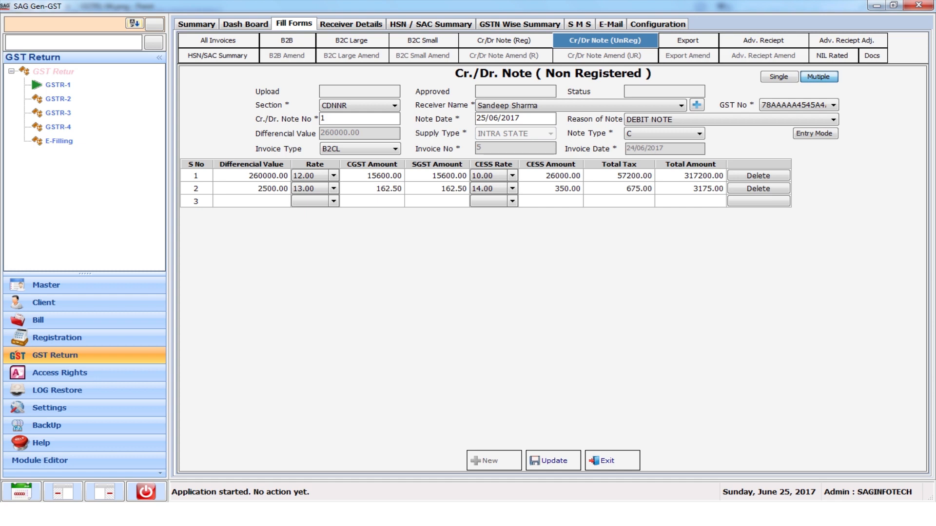
left_click(688, 40)
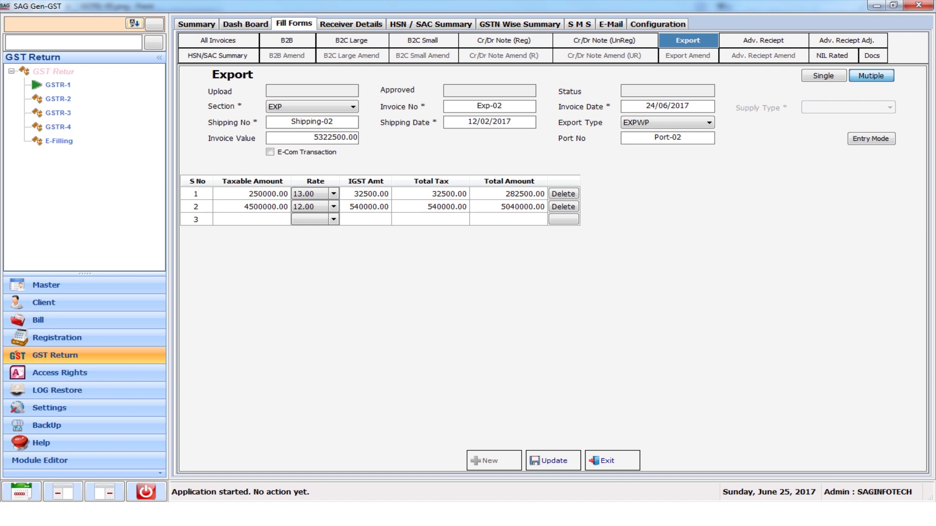
Review the HSN/SAC Summary and NIL Rated forms, ending on the Docs issued list.
left_click(762, 40)
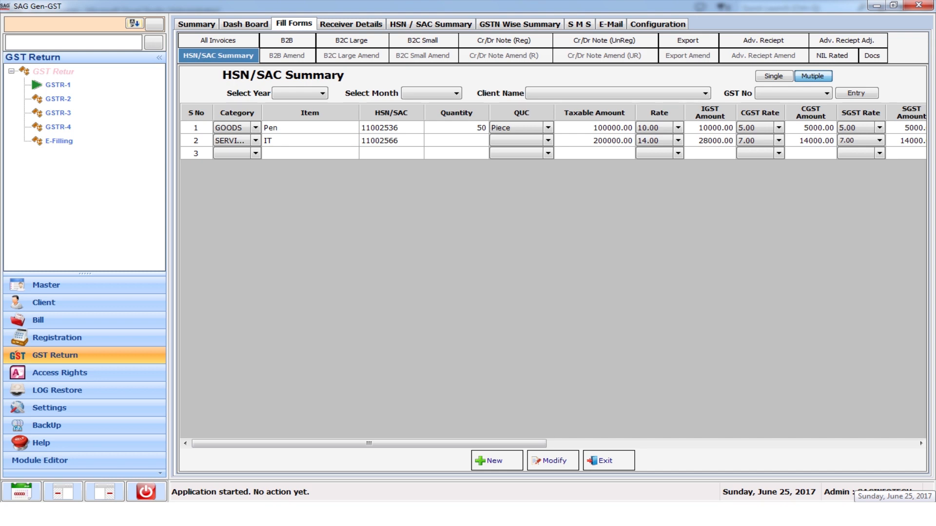
left_click(831, 56)
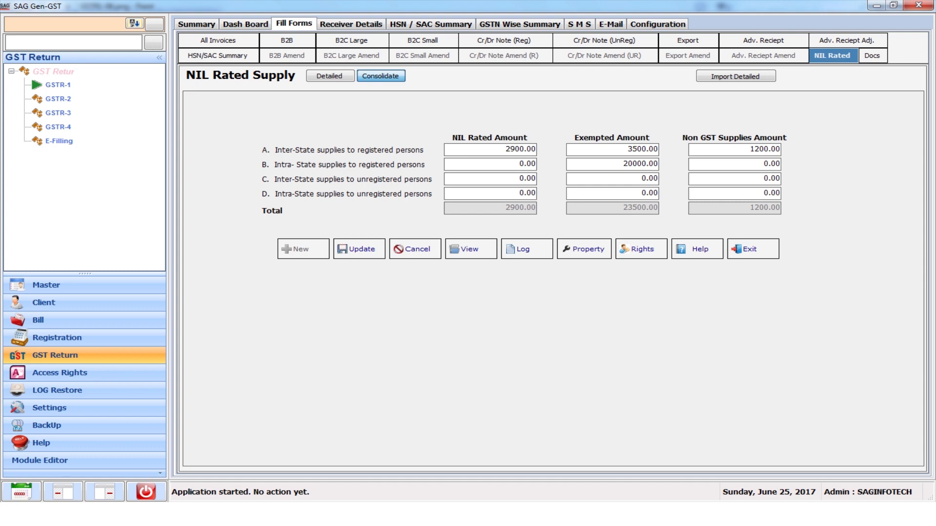
left_click(872, 55)
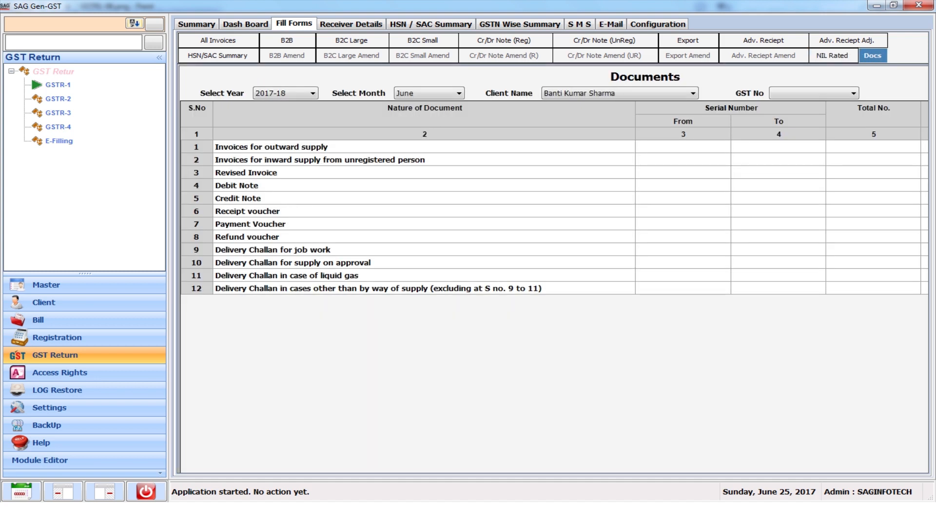